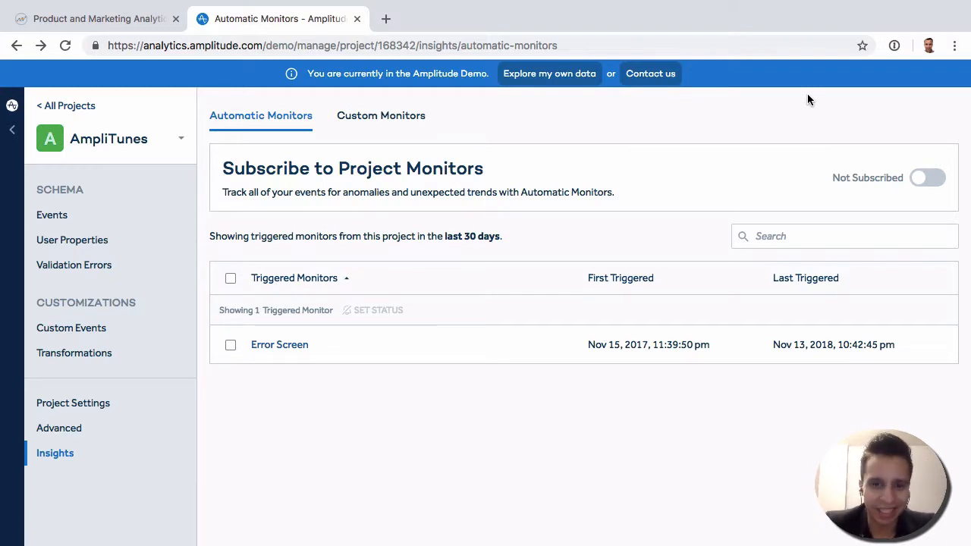
mouse_move(381, 115)
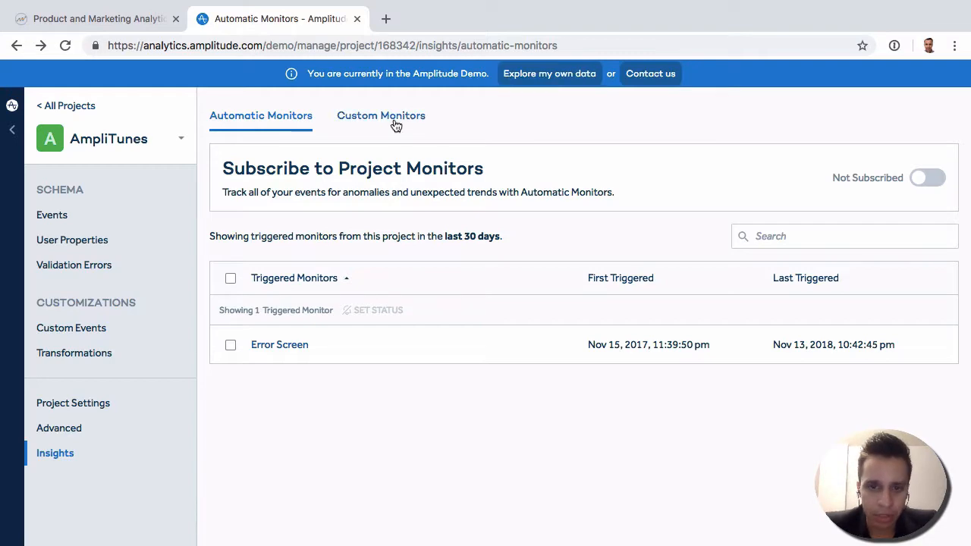
Step: Show the AmpliTunes project's 23 custom monitors with owners and subscription status
left_click(381, 115)
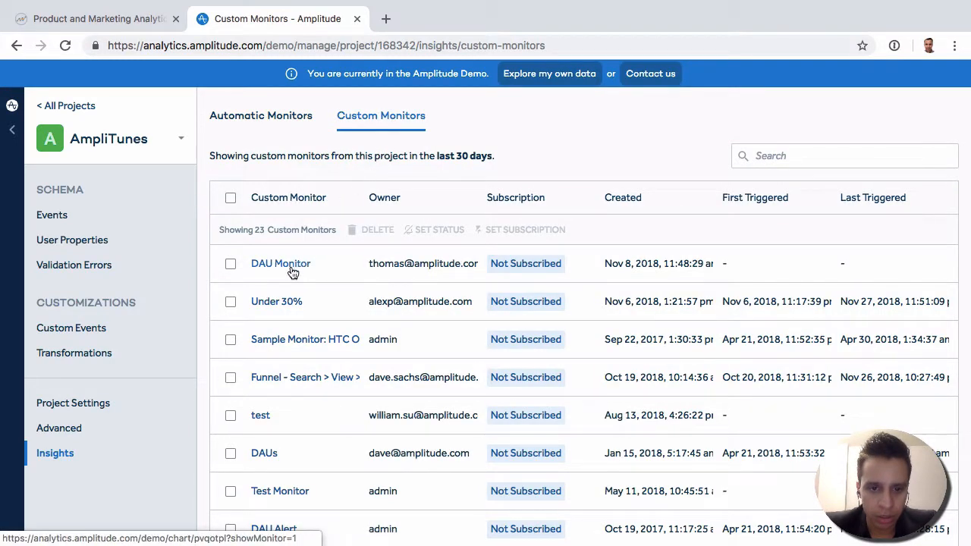
Step: Review the DAU Monitor's settings and dismiss them, leaving the DAU segmentation chart open
left_click(279, 264)
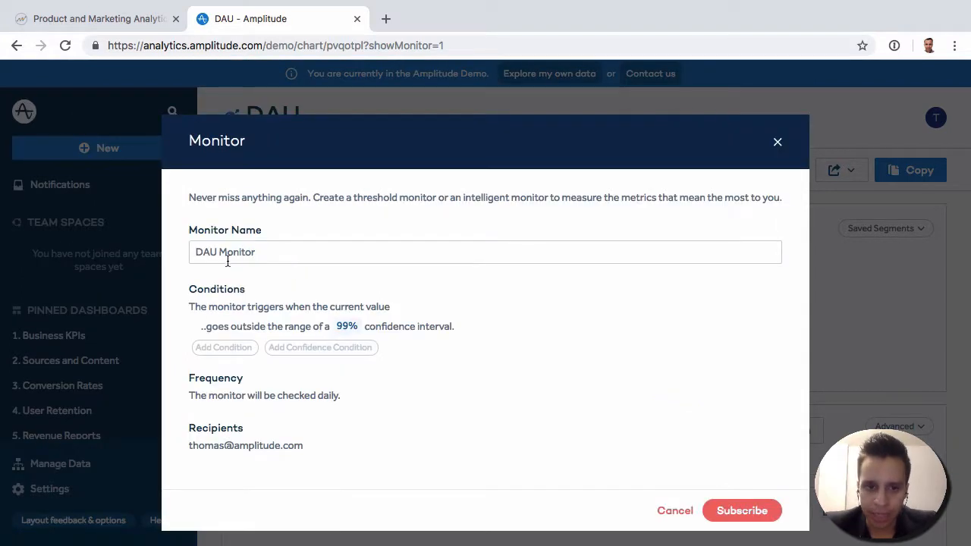
mouse_move(244, 341)
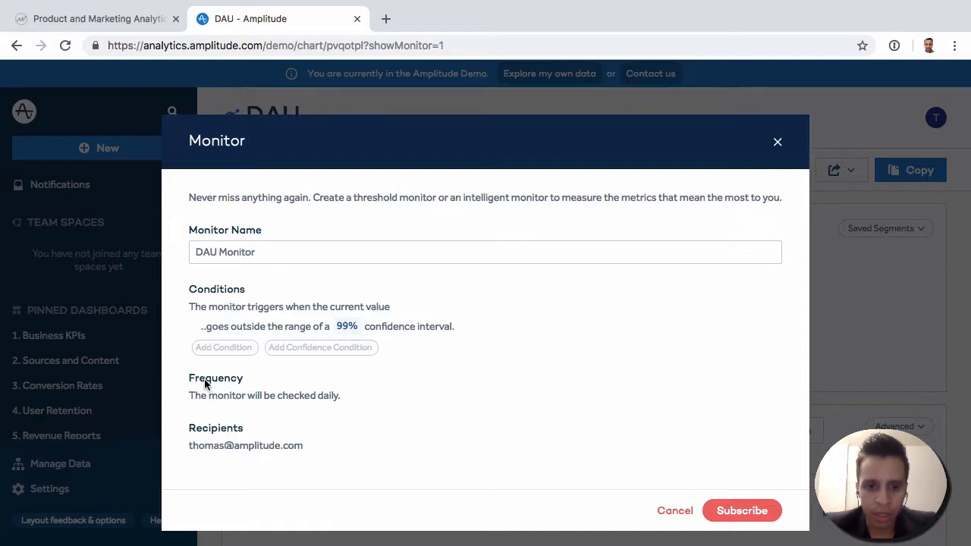
mouse_move(467, 476)
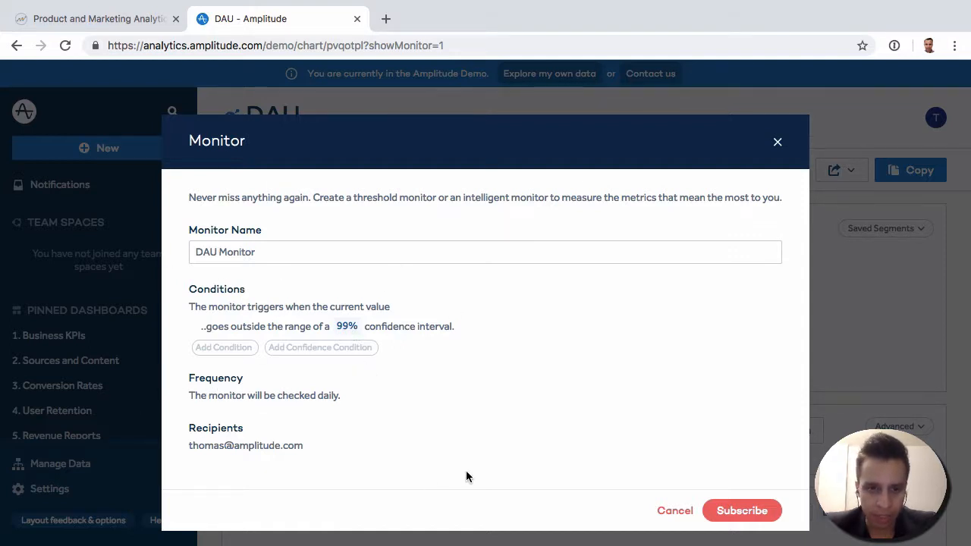
mouse_move(295, 343)
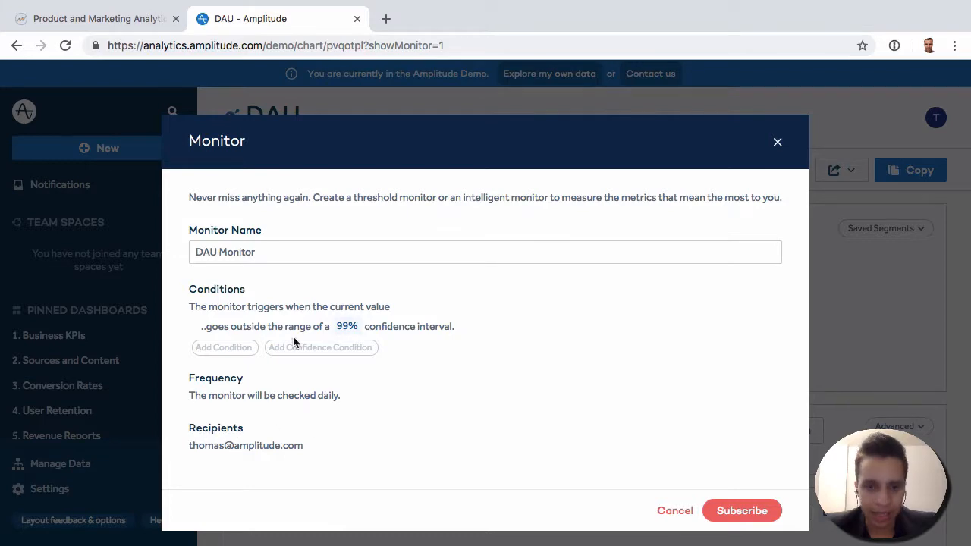
mouse_move(776, 143)
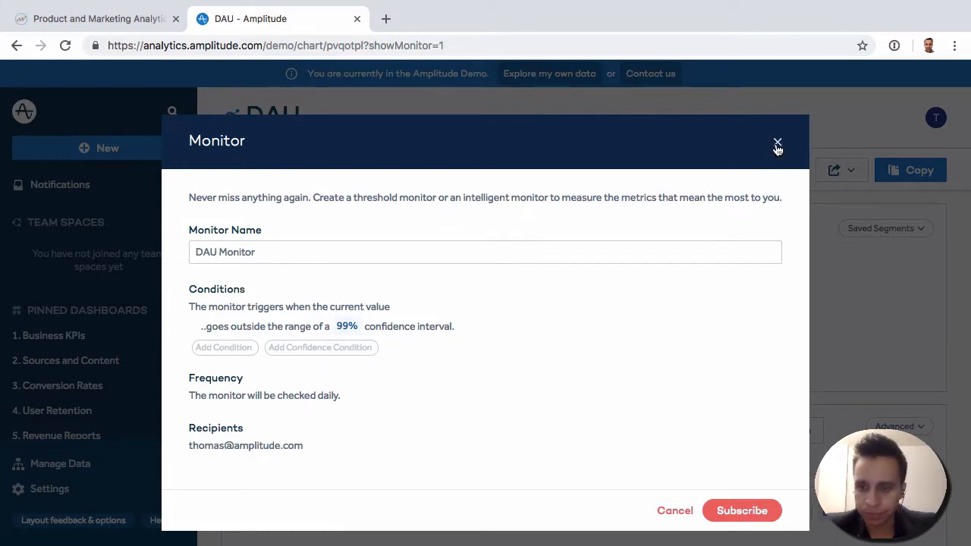
left_click(776, 142)
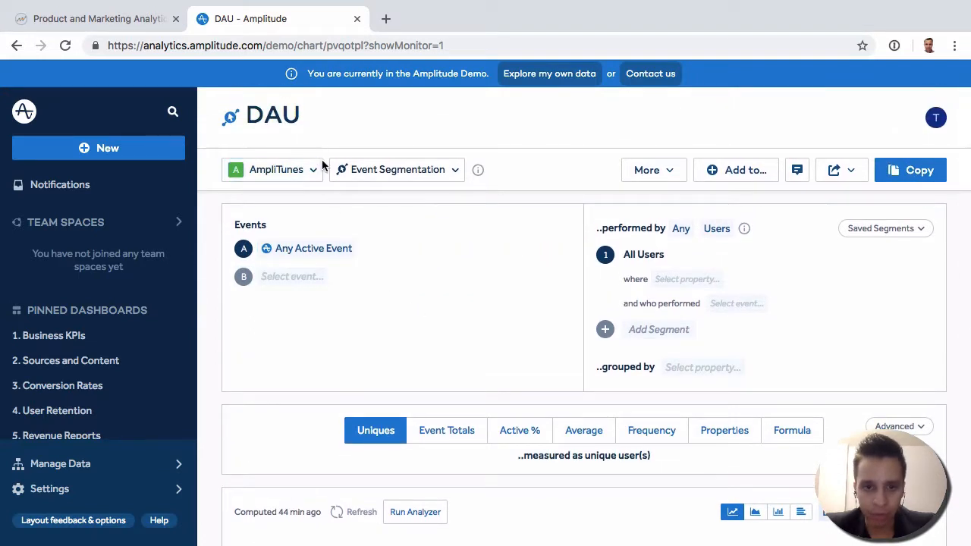
scroll("down", 3)
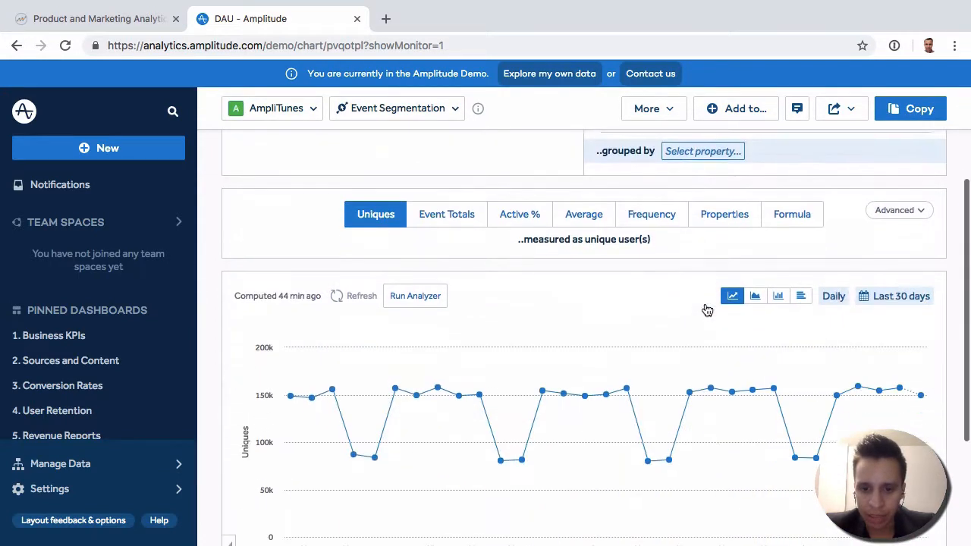
mouse_move(605, 416)
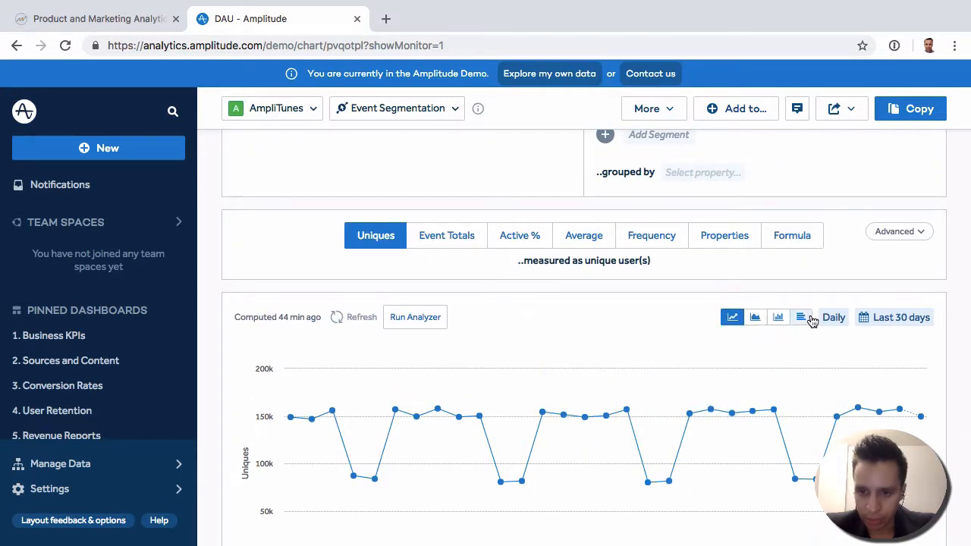
scroll("down", 3)
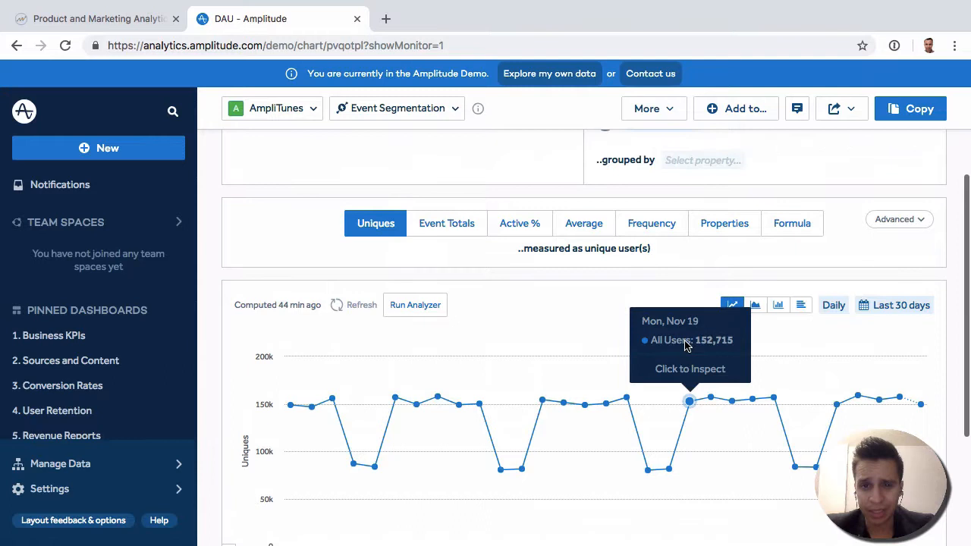
mouse_move(900, 396)
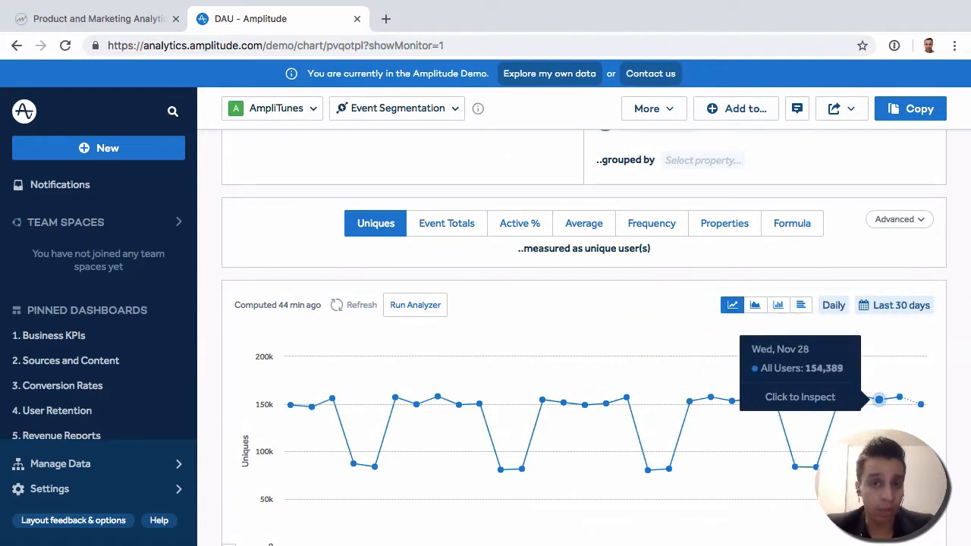
mouse_move(900, 398)
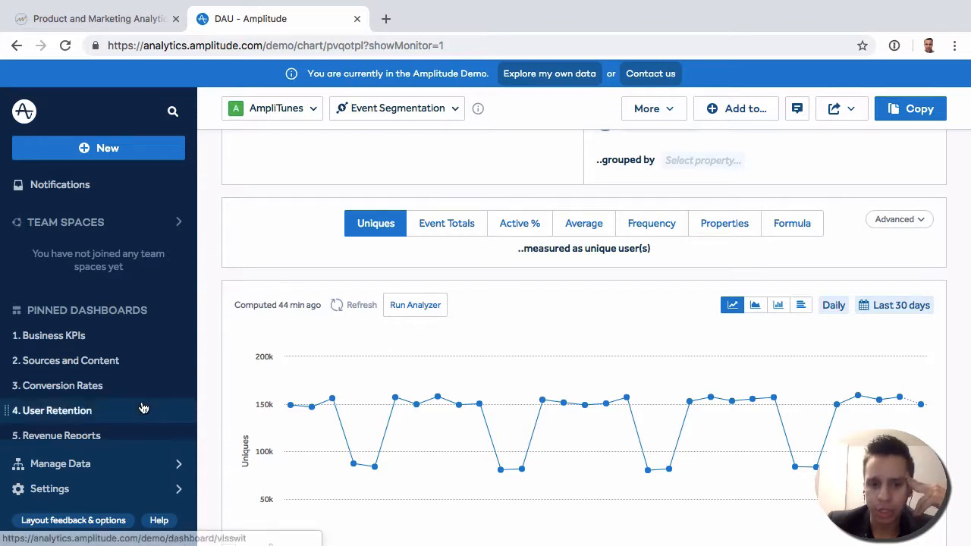
mouse_move(155, 489)
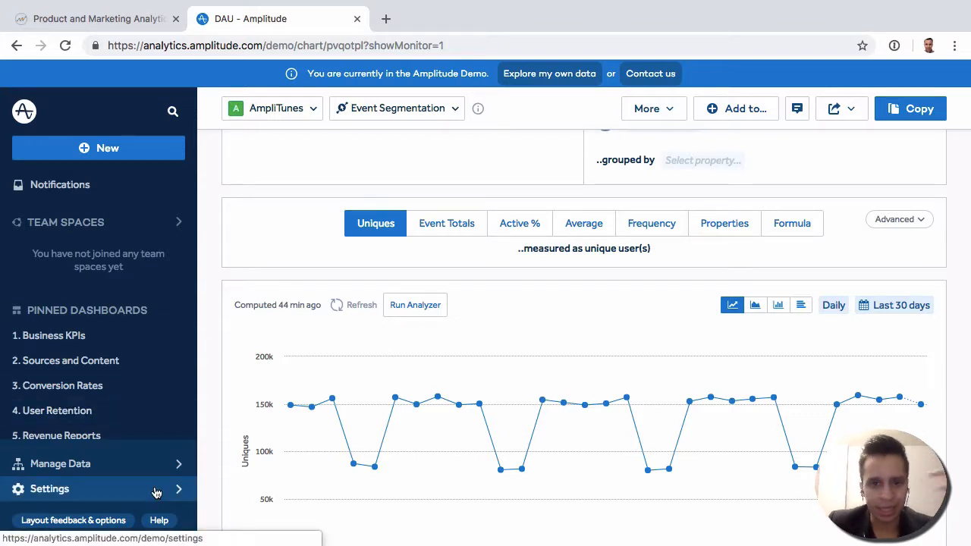
scroll("up", 3)
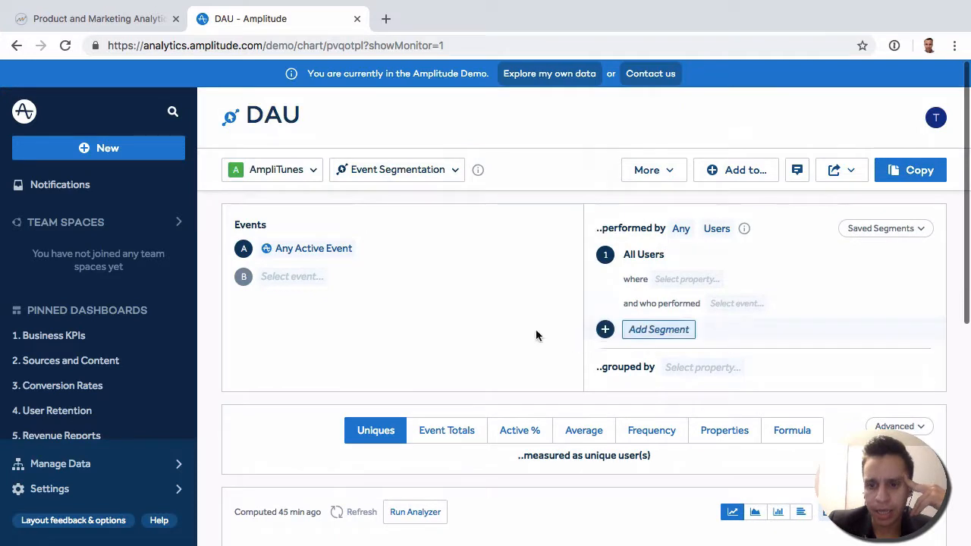